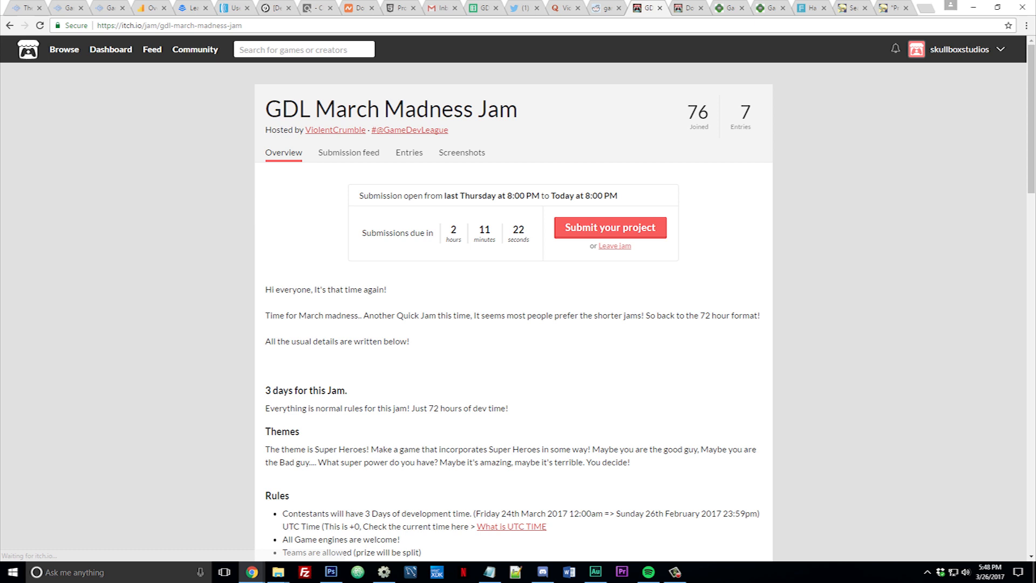
- Create an 1860x1240 brown canvas tiled with crate rows and the hatted head on the left
{"action": "scroll", "scroll_direction": "down", "scroll_amount": 3}
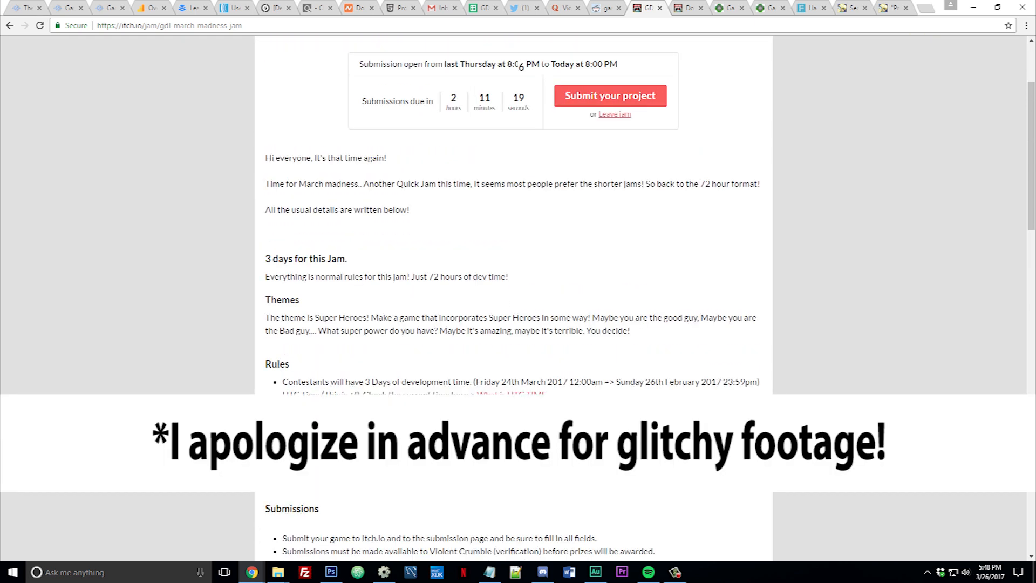
{"action": "scroll", "scroll_direction": "down", "scroll_amount": 3}
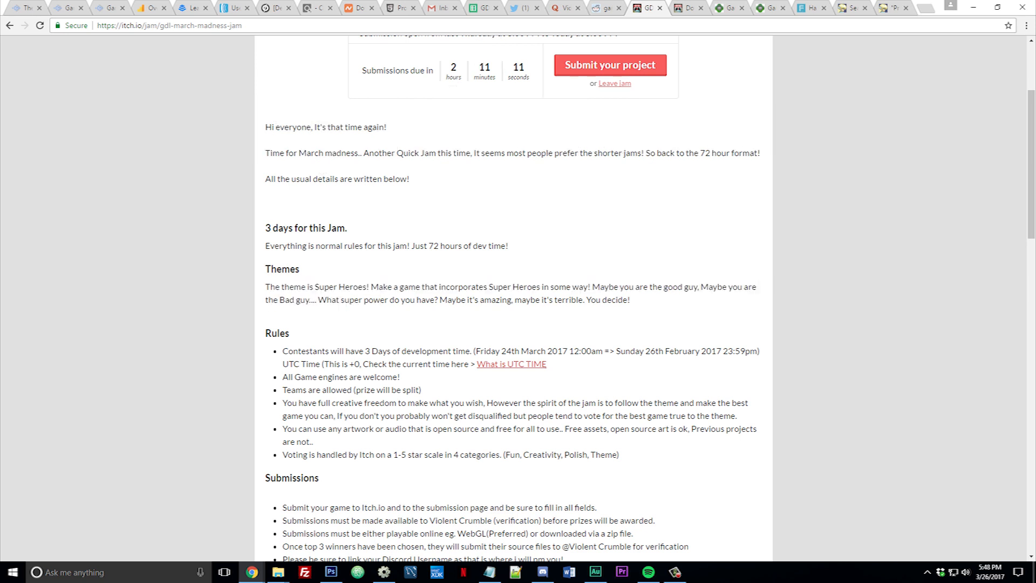
{"action": "double_click", "coordinate": [318, 287]}
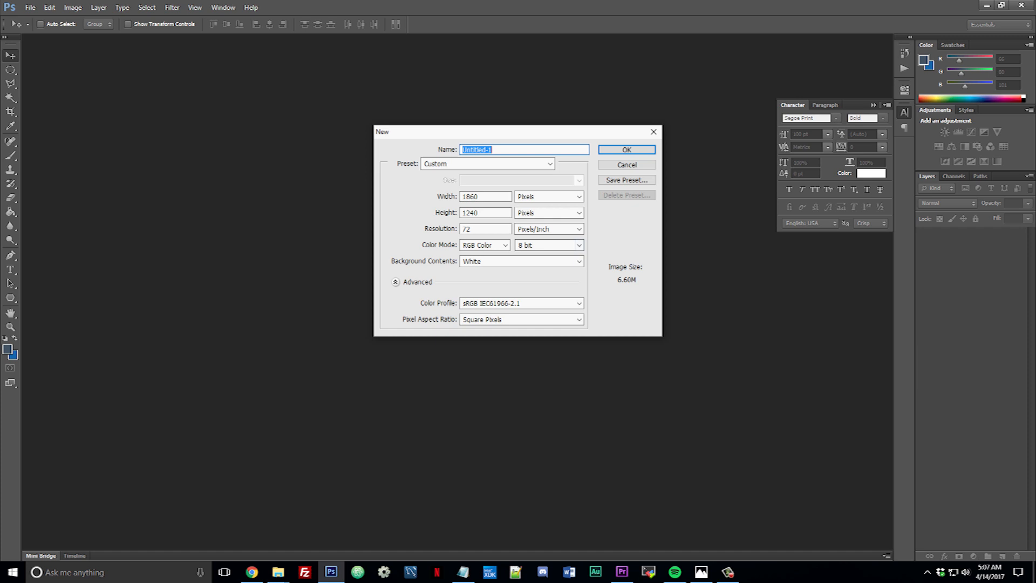
{"action": "left_click", "coordinate": [625, 150]}
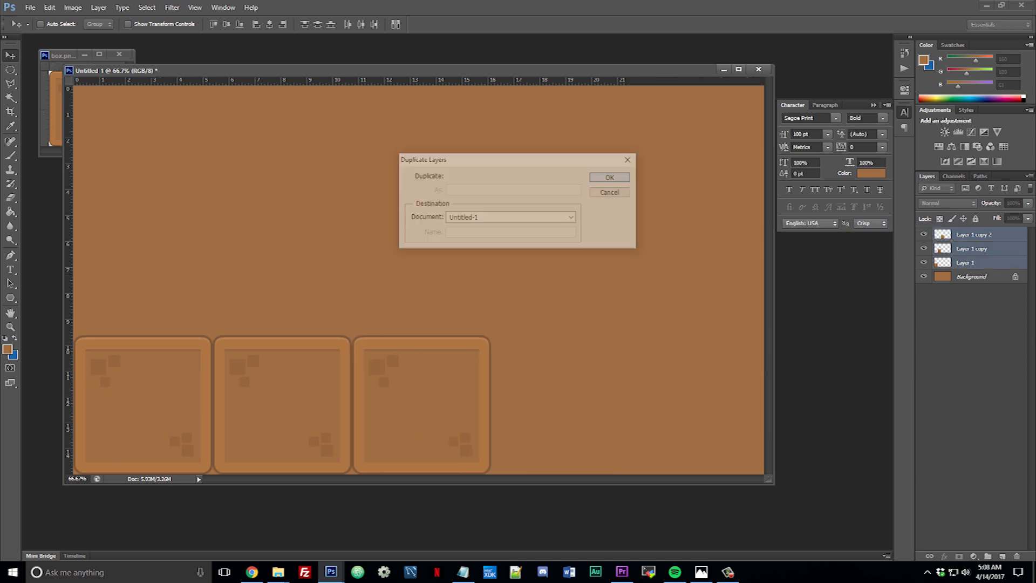
{"action": "left_click", "coordinate": [607, 177]}
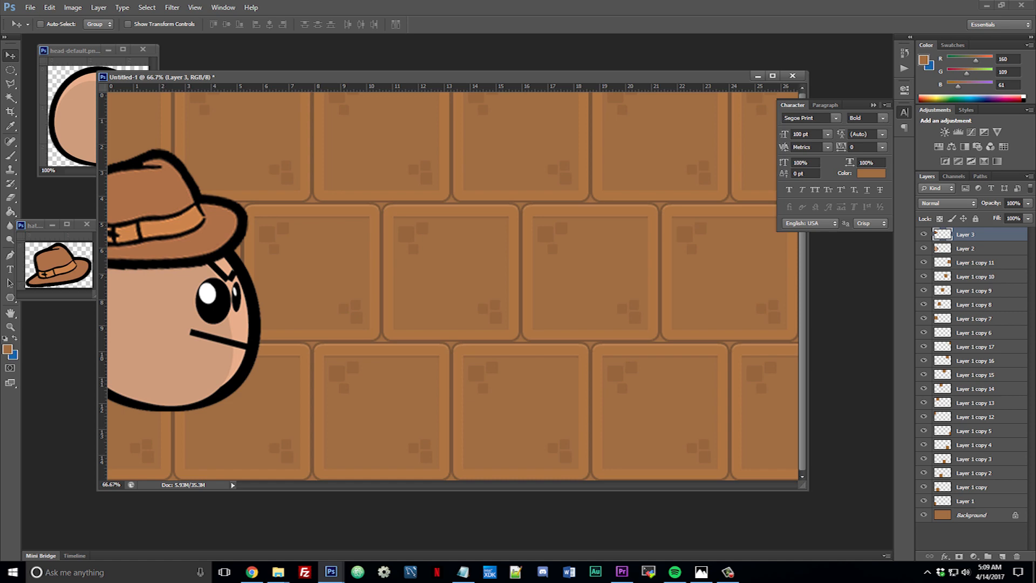
{"action": "left_click", "coordinate": [495, 250]}
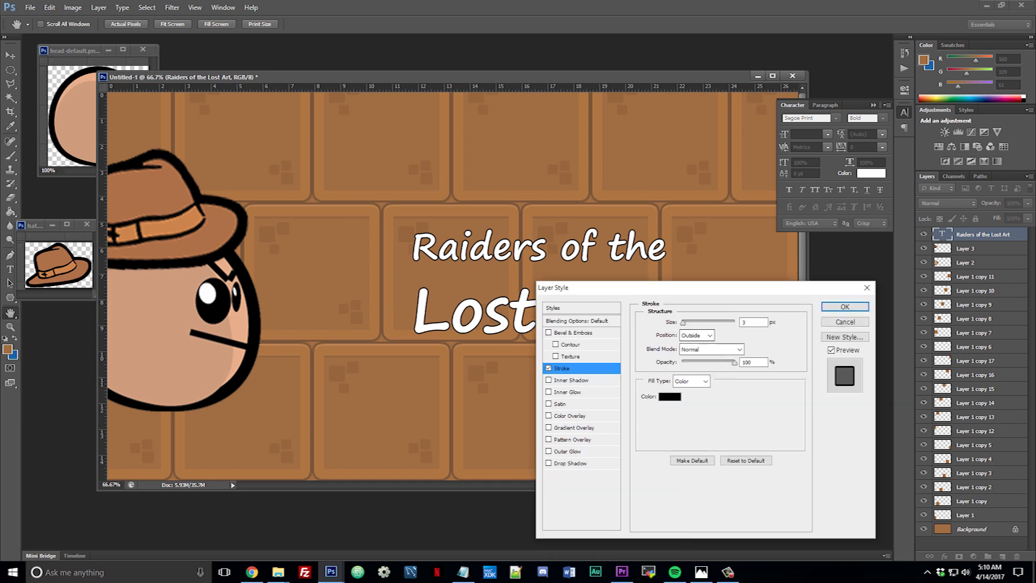
- Give the Raiders subtitle a black outline and the INDIE JONES title a drop shadow
{"action": "left_click", "coordinate": [845, 306]}
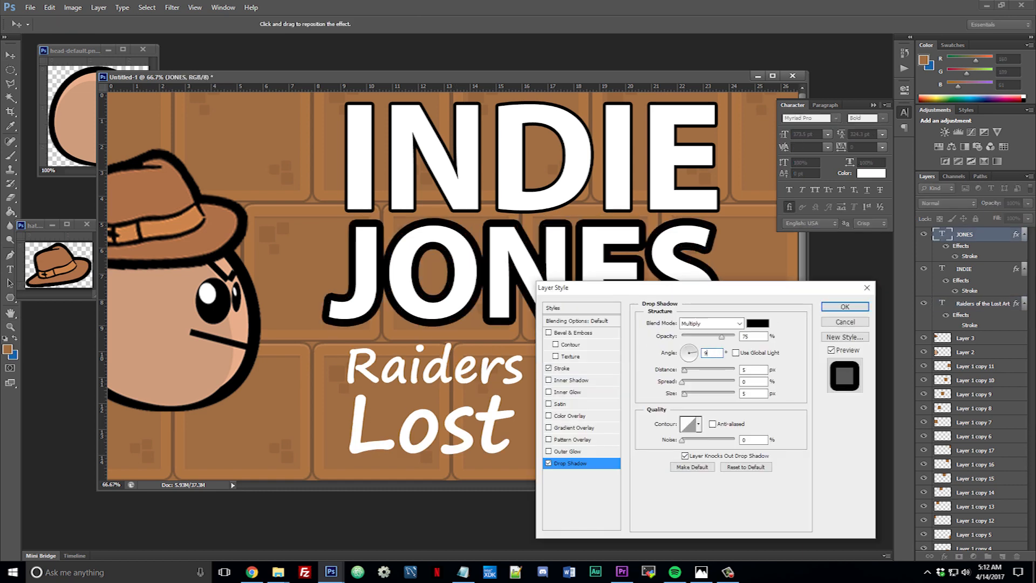
{"action": "left_click", "coordinate": [845, 306]}
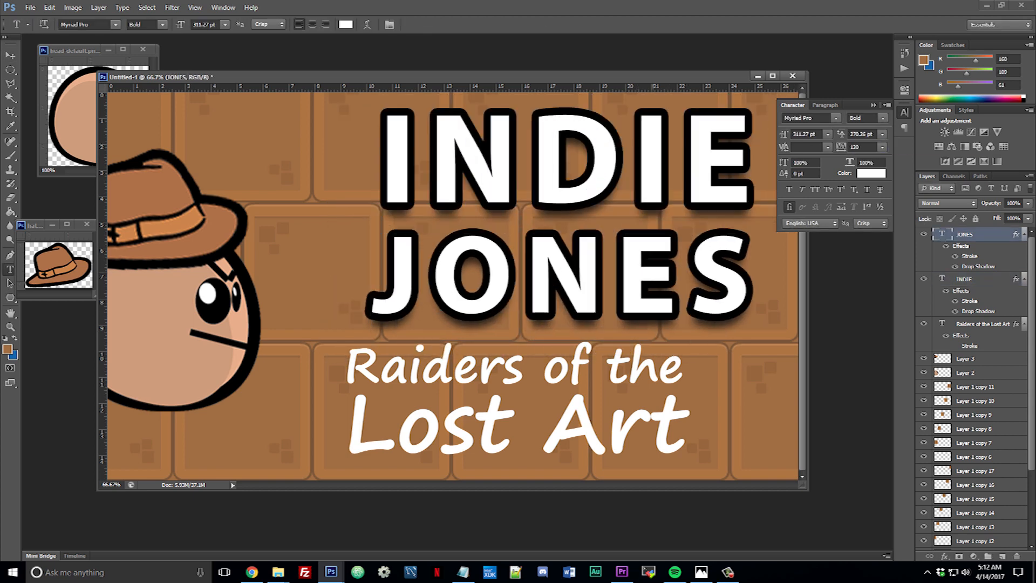
{"action": "left_click", "coordinate": [984, 324]}
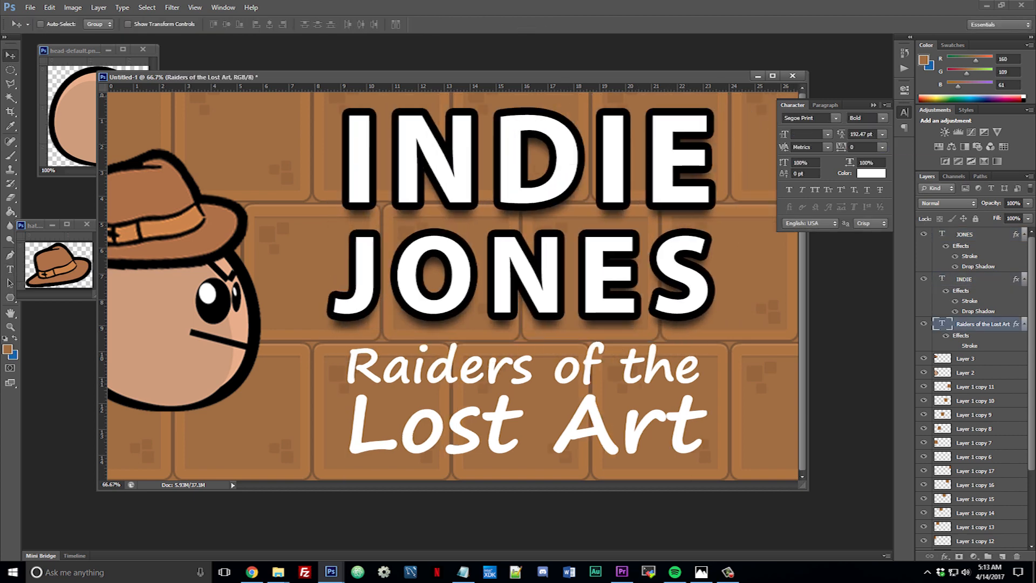
{"action": "left_click", "coordinate": [6, 348]}
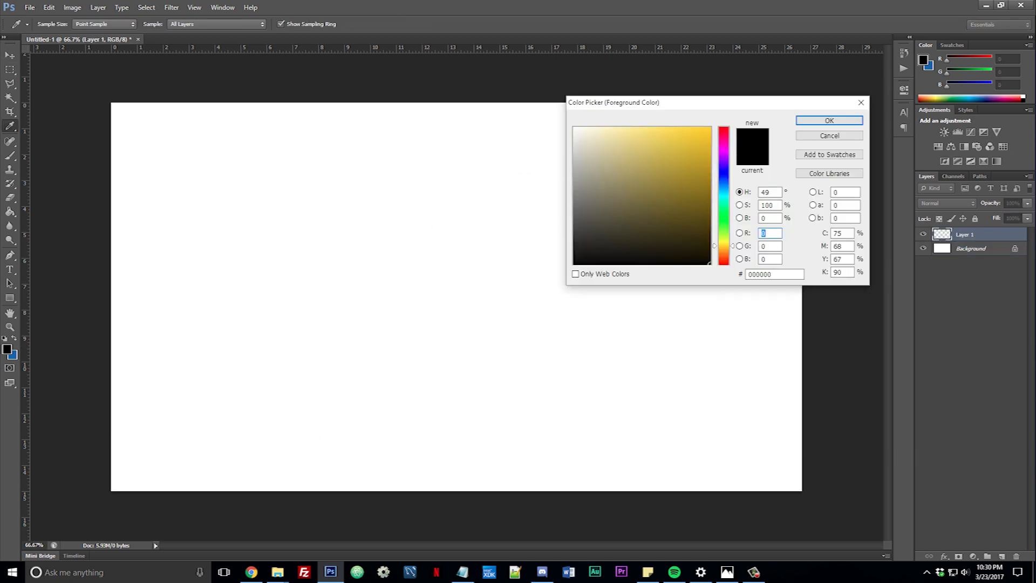
- Draw a white rounded rectangle and a colour-overlaid ellipse with a thin black stroke
{"action": "left_click", "coordinate": [829, 120]}
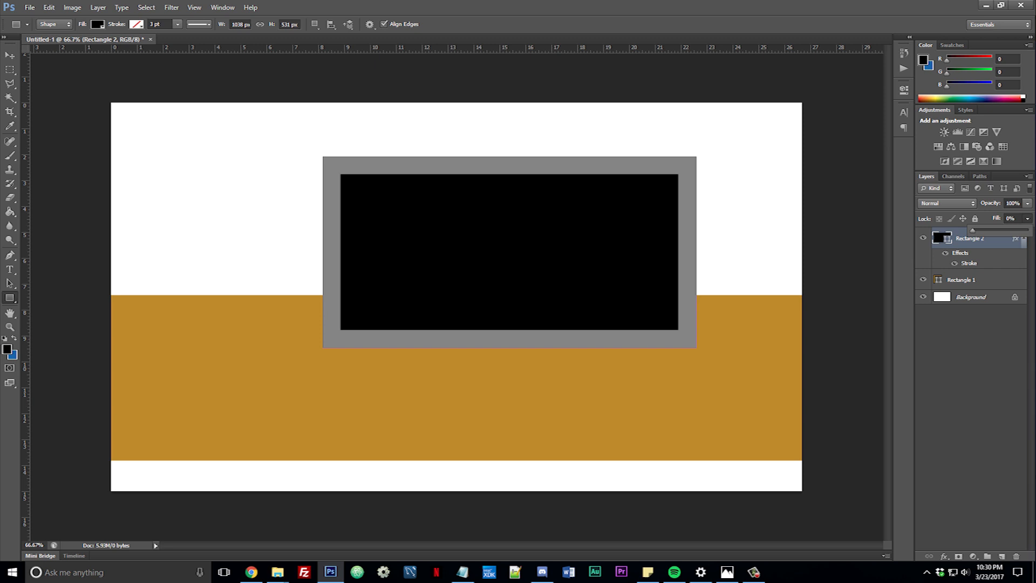
{"action": "left_click", "coordinate": [10, 55]}
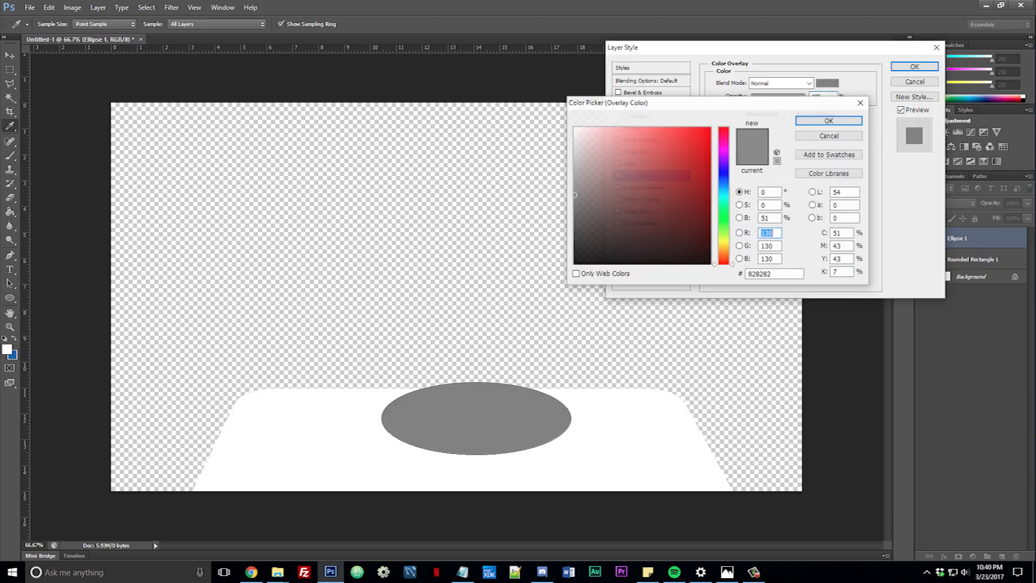
{"action": "left_click", "coordinate": [828, 120]}
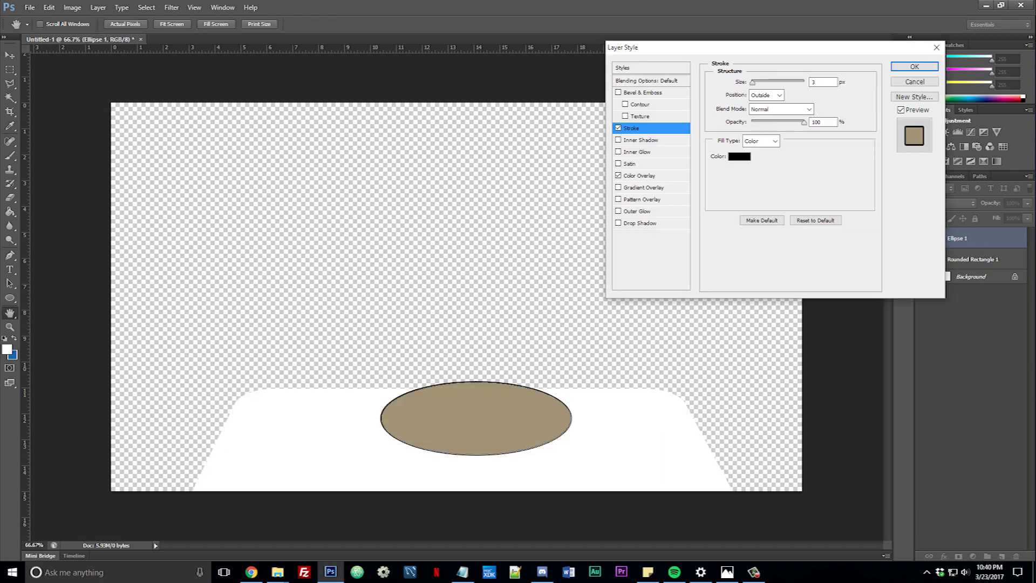
{"action": "left_click", "coordinate": [914, 66]}
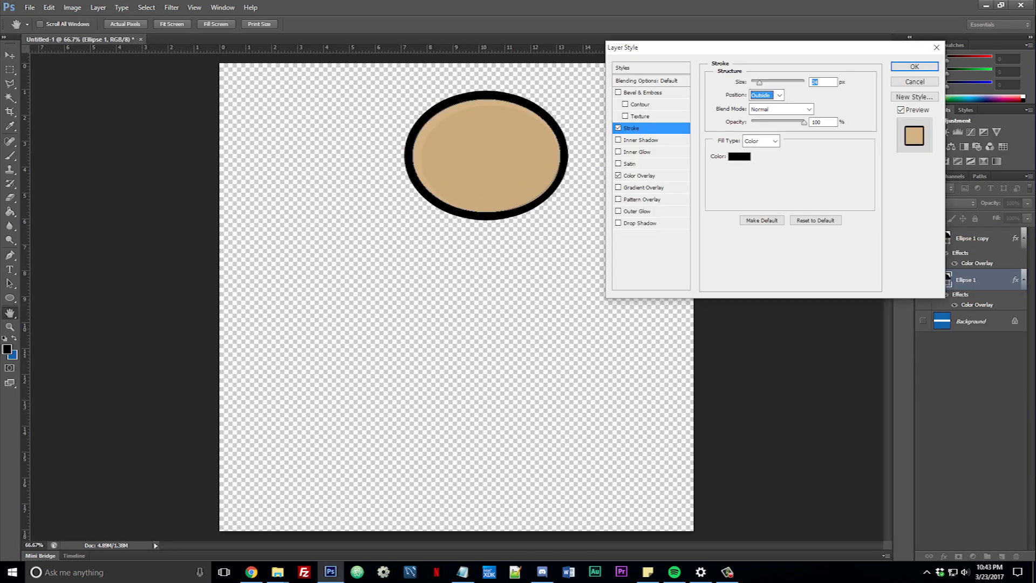
- Thicken the ellipse's black outline, finish the bug in bug.psd, and close it
{"action": "left_click", "coordinate": [914, 66]}
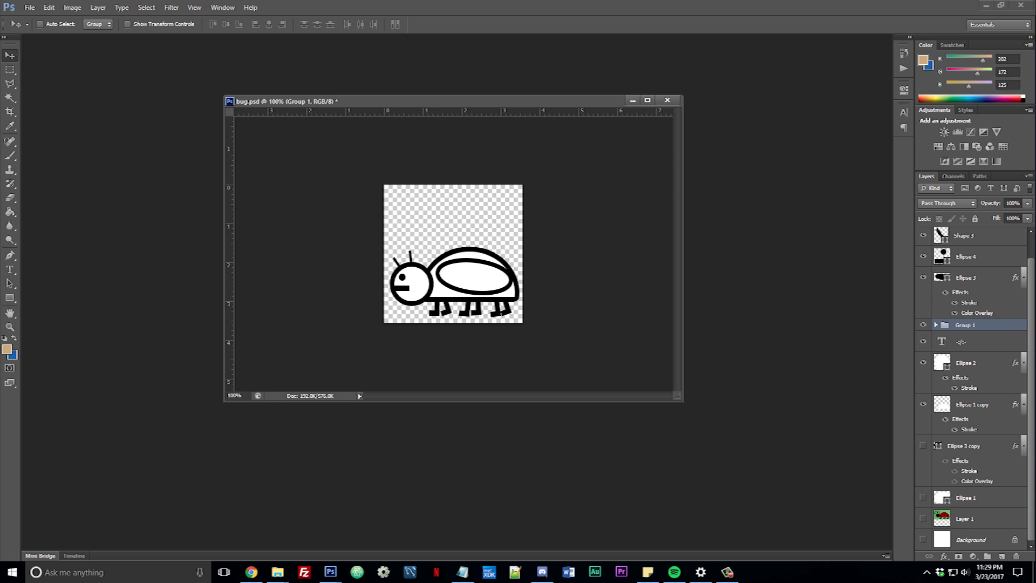
{"action": "left_click", "coordinate": [667, 100]}
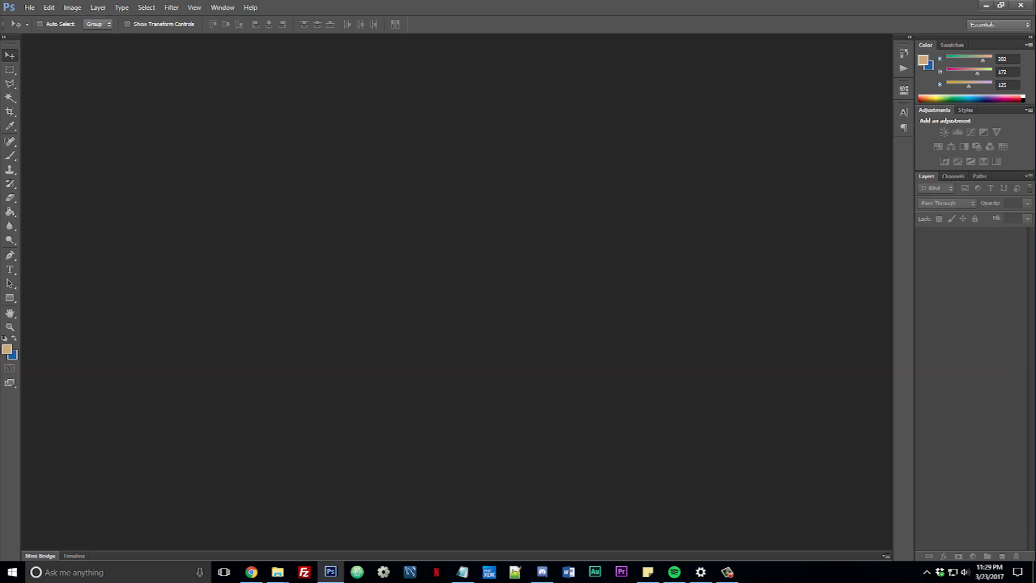
- Create a new 512x512 pixel document with a white background
{"action": "left_click", "coordinate": [30, 7]}
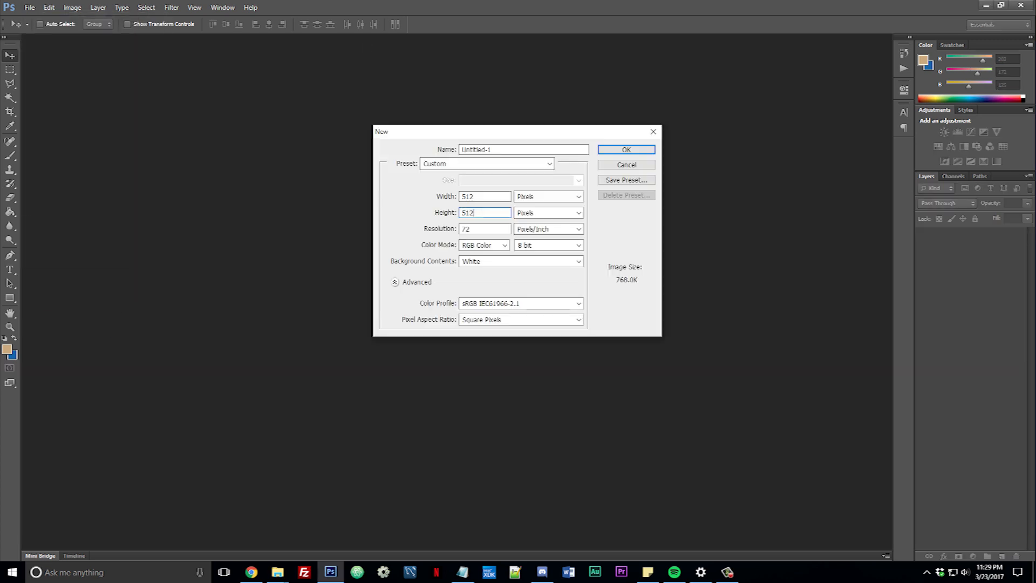
{"action": "left_click", "coordinate": [625, 149]}
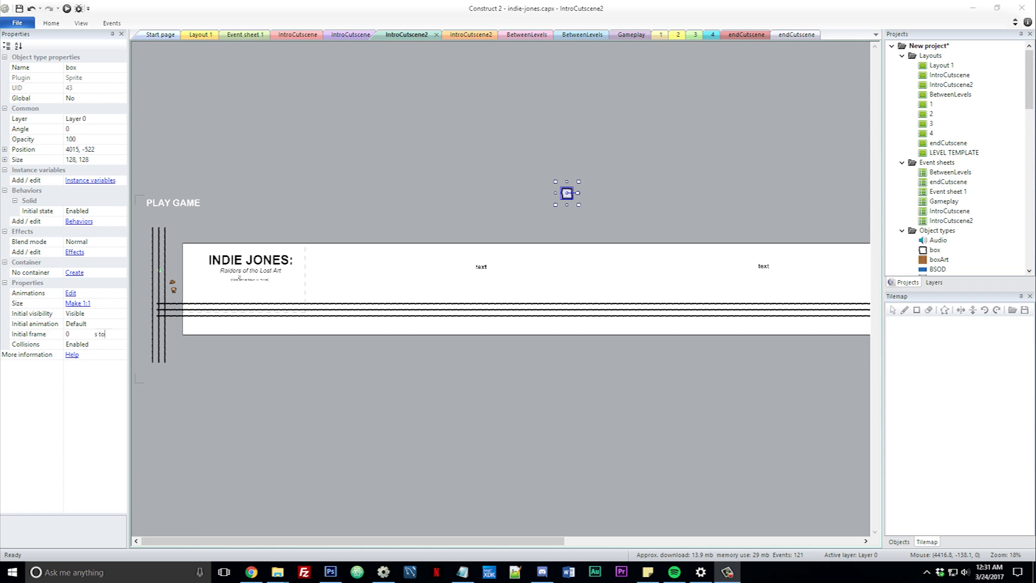
- Open the IntroCutscene2 layout with INDIE JONES and PLAY GAME, selecting the box sprite
{"action": "left_click", "coordinate": [463, 249]}
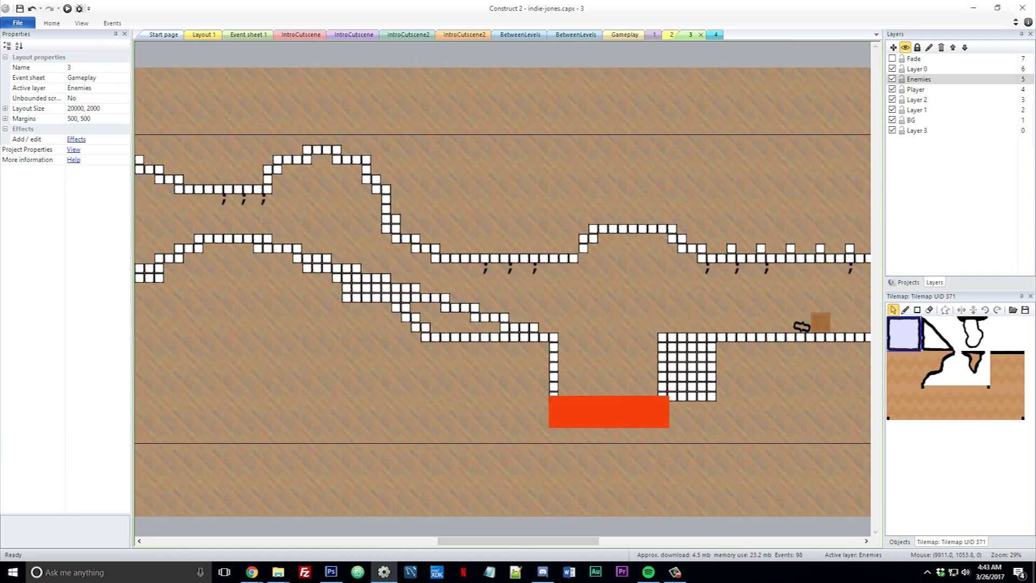
- Paint layout 3's tilemap into winding ledges around the red lava block
{"action": "left_click", "coordinate": [66, 9]}
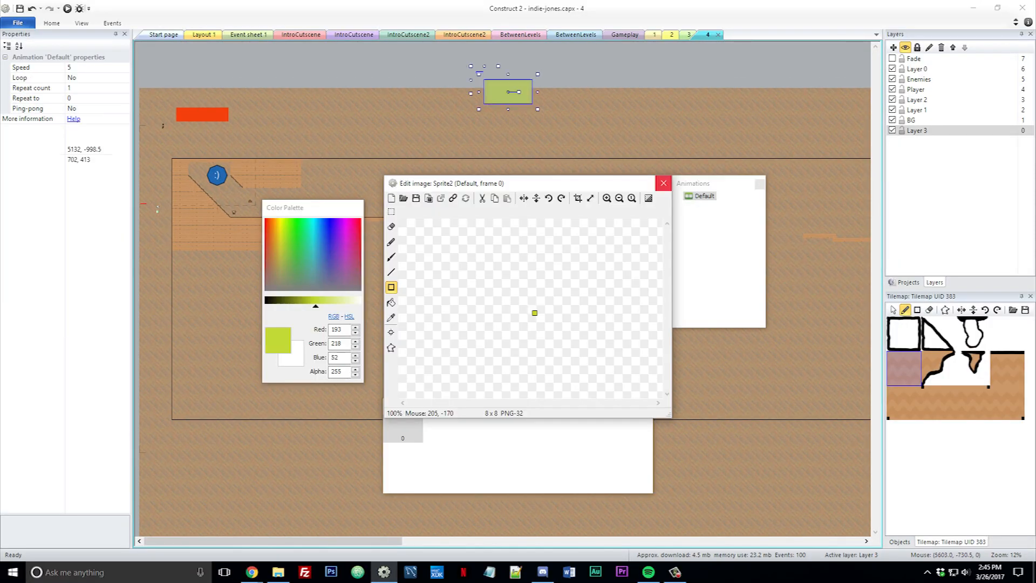
- Insert a sprite on layout 4 and paint it yellow-green with the rectangle tool
{"action": "left_click", "coordinate": [663, 183]}
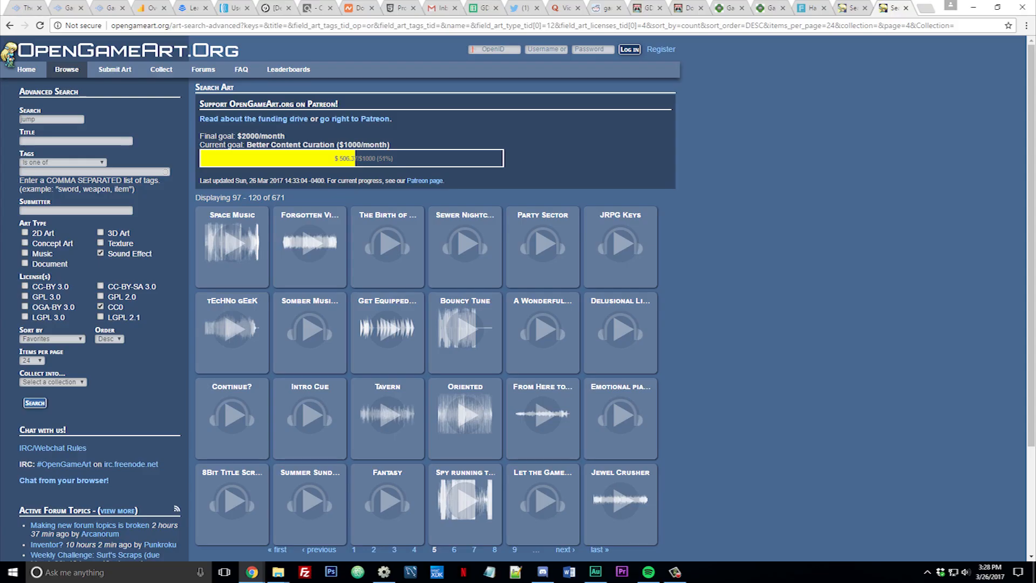
- Page through CC0 'jump' sound effect results, then search 'woosh' and get none
{"action": "left_click", "coordinate": [35, 403]}
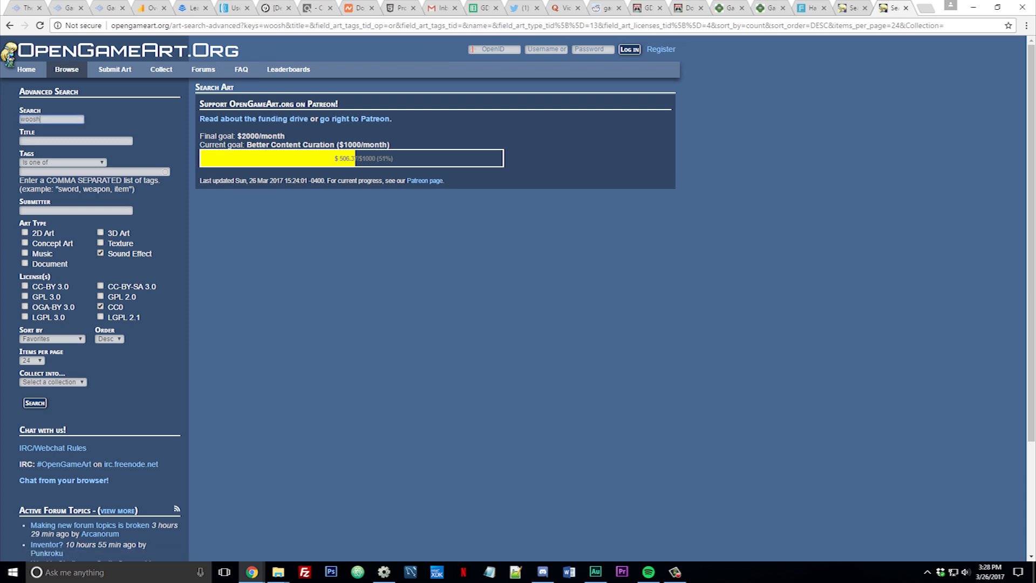
{"action": "left_click", "coordinate": [34, 403]}
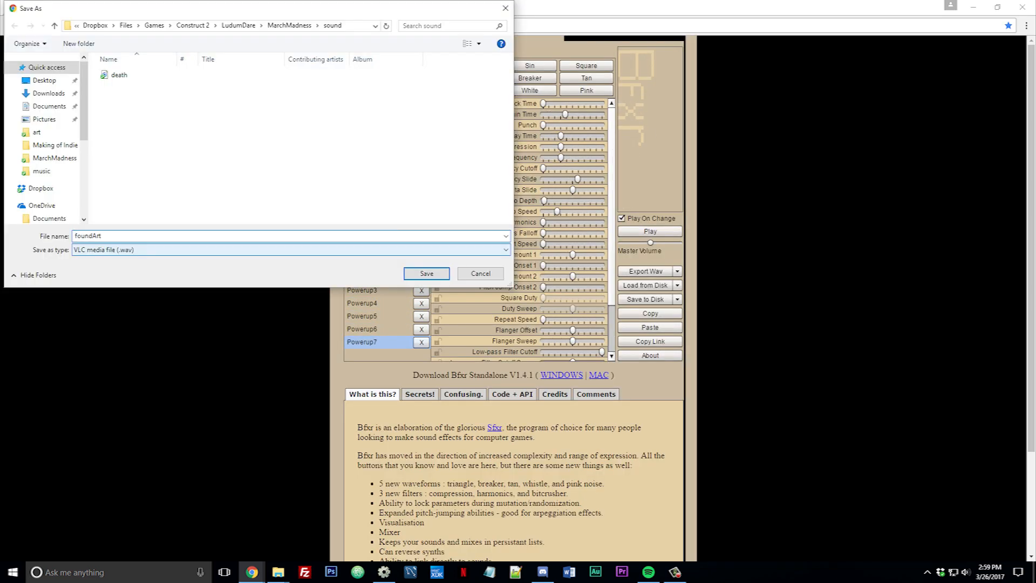
- Generate powerup, hit, blip and randomized Bfxr sounds and export them as WAV files
{"action": "left_click", "coordinate": [479, 275]}
{"action": "type", "text": "bracketsAttack"}
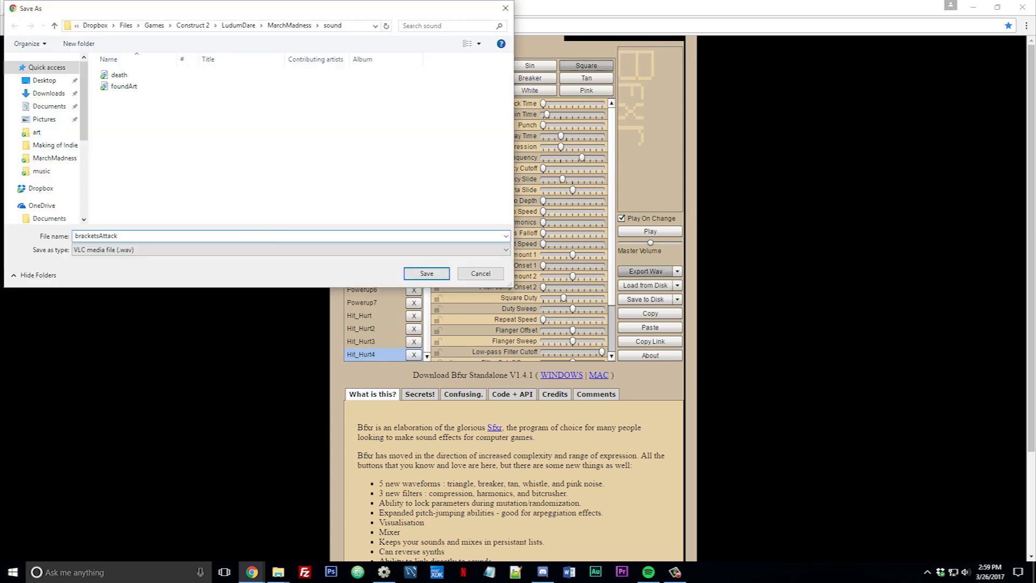
{"action": "left_click", "coordinate": [426, 273]}
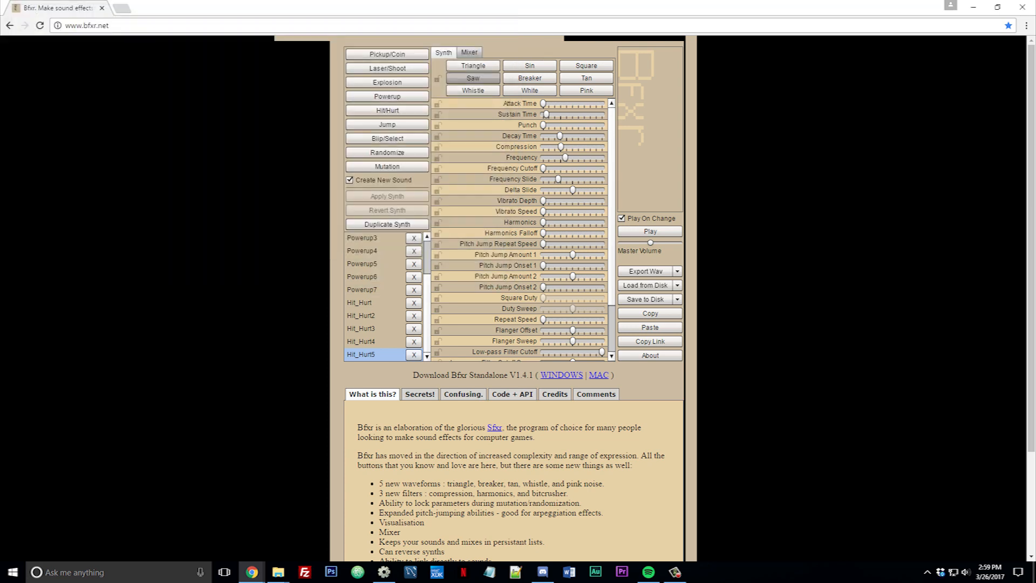
{"action": "left_click", "coordinate": [386, 152]}
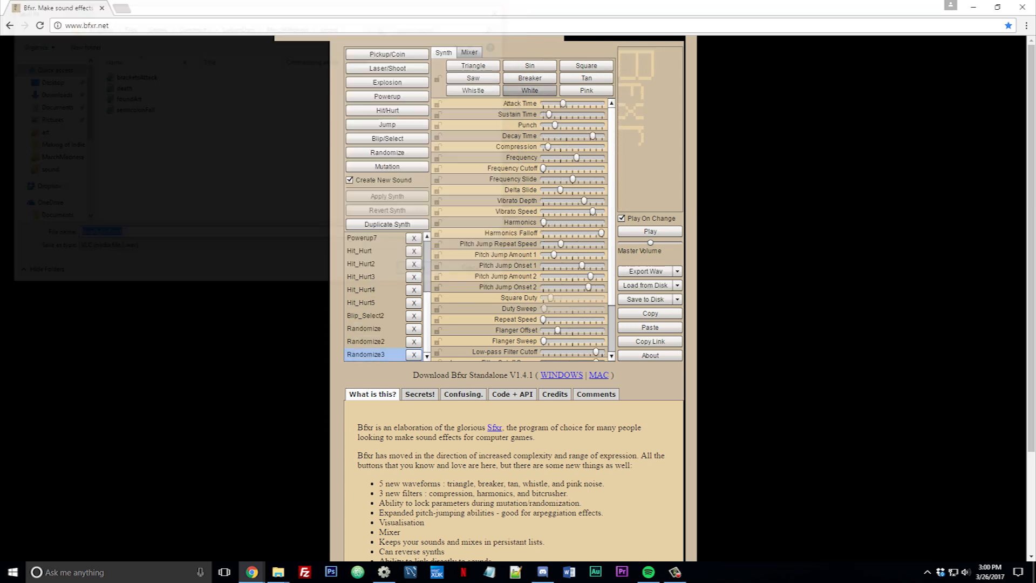
{"action": "left_click", "coordinate": [386, 124]}
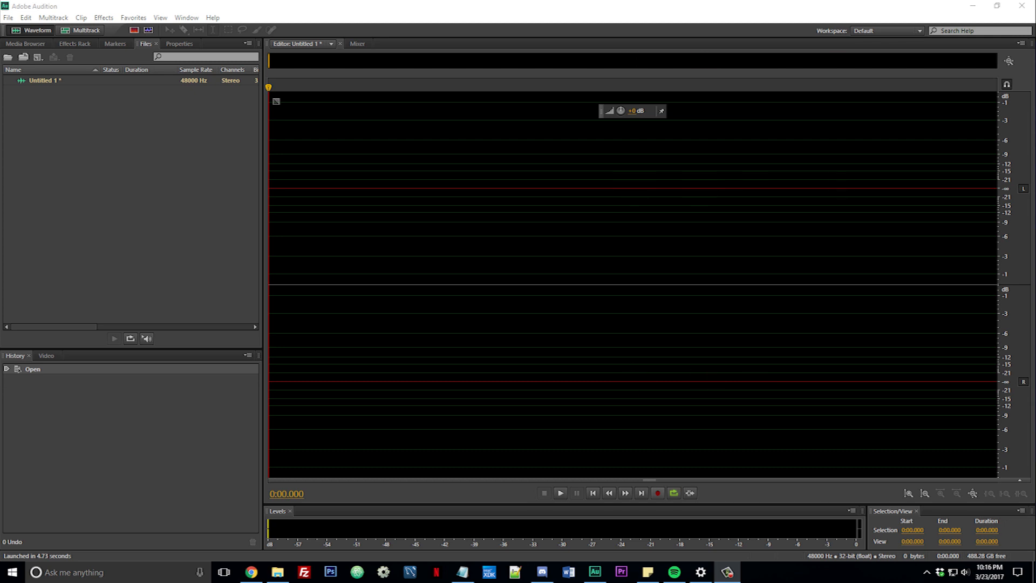
- Record a roughly four-second voice clip into the new untitled Audition file
{"action": "left_click", "coordinate": [657, 493]}
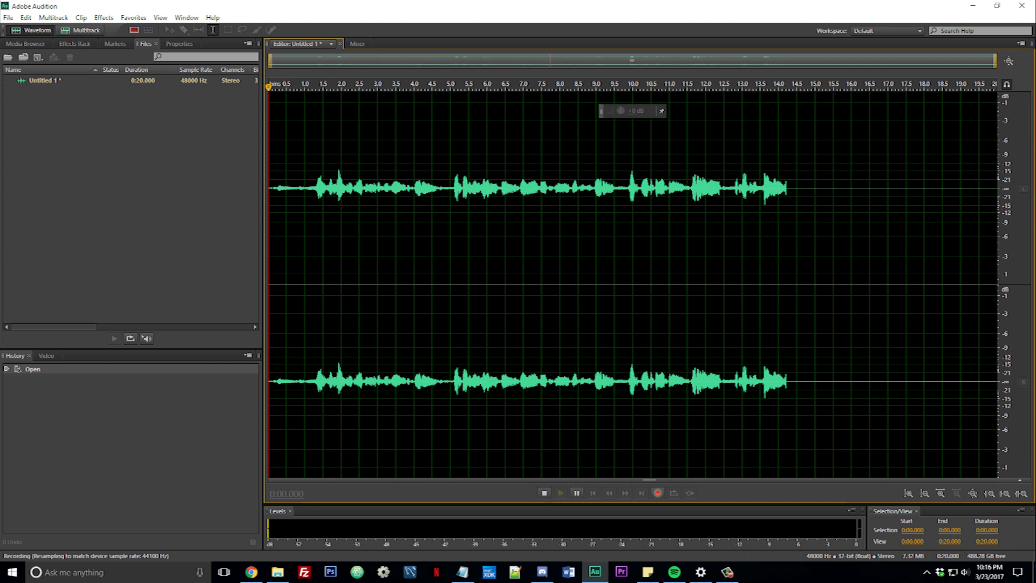
{"action": "left_click", "coordinate": [545, 493]}
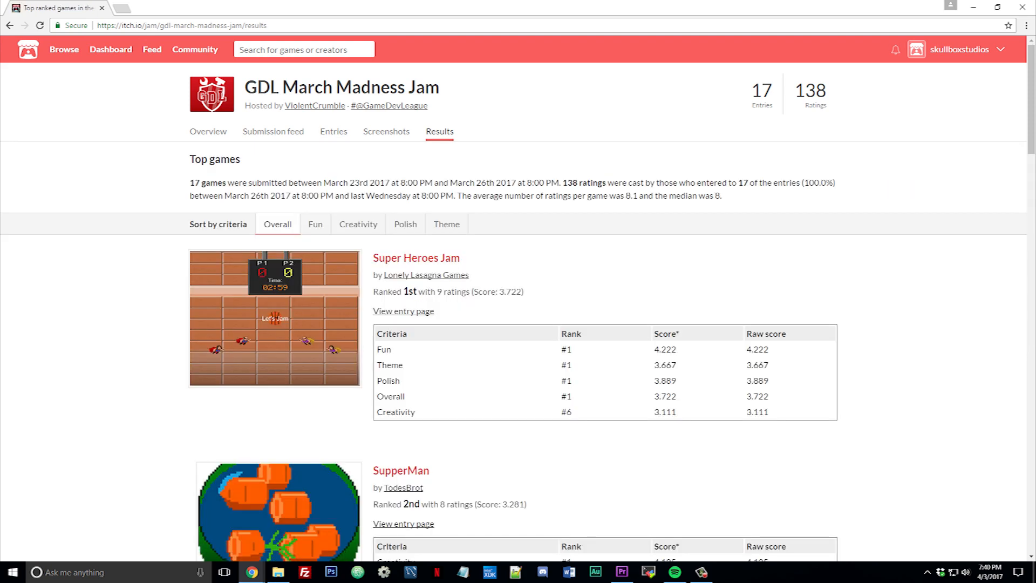
- Highlight Indie Jones: Raiders of the Lost Art's 'Ranked 3rd' line, score 3.125, in the jam results
{"action": "scroll", "scroll_direction": "down", "scroll_amount": 3}
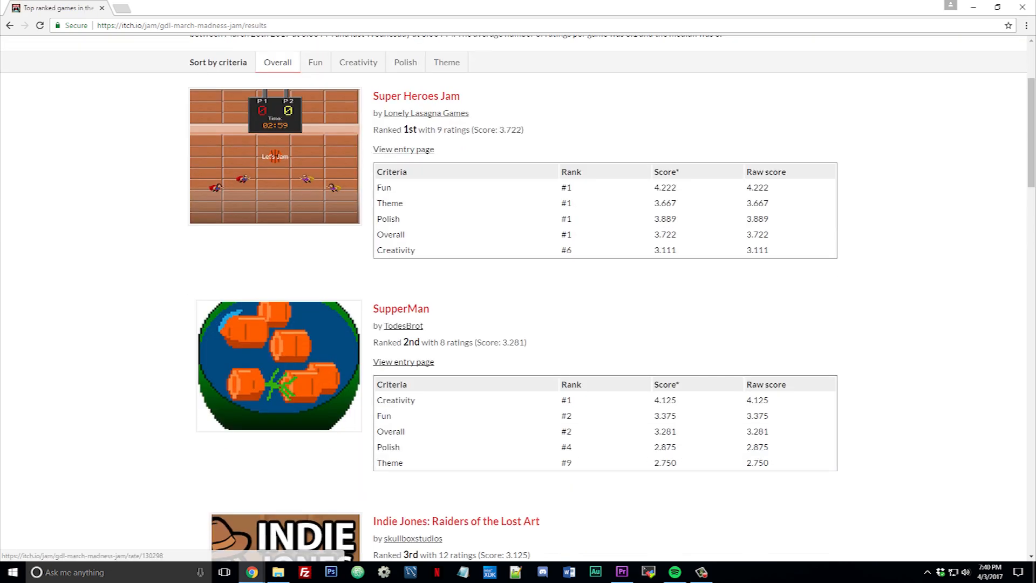
{"action": "scroll", "scroll_direction": "down", "scroll_amount": 3}
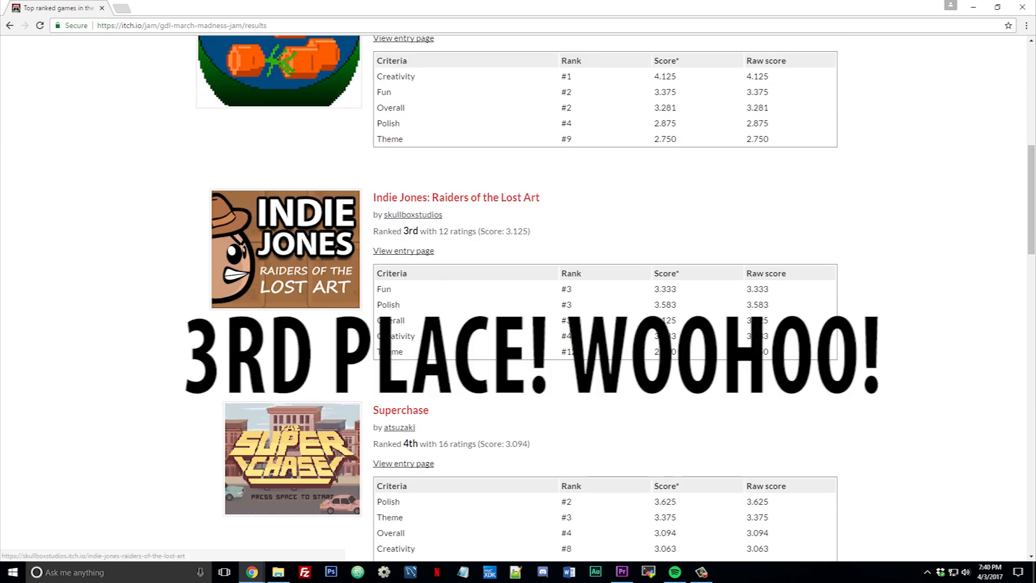
{"action": "triple_click", "coordinate": [452, 231]}
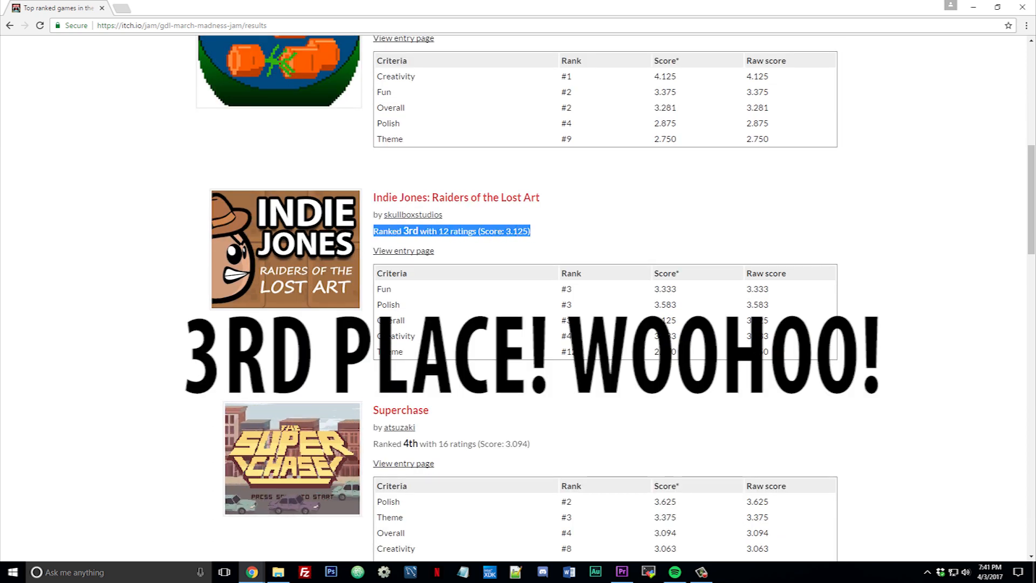